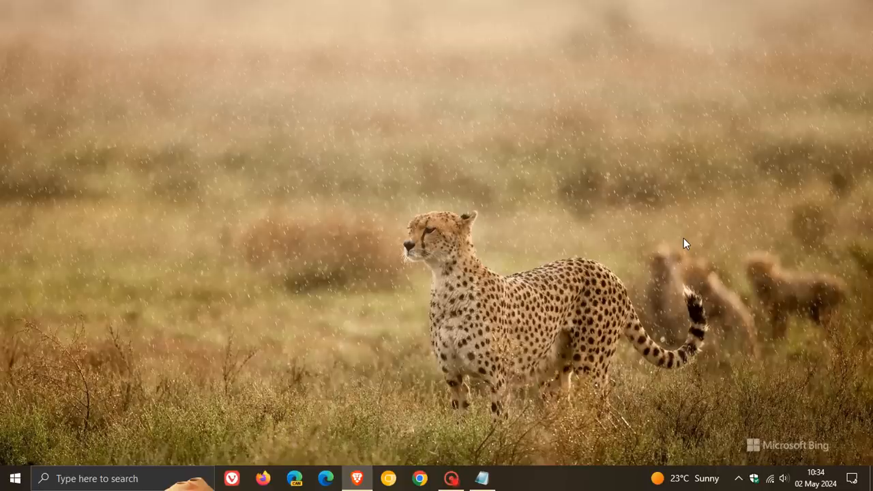
- Open Settings from the Start menu and go to Update & Security
click(11, 479)
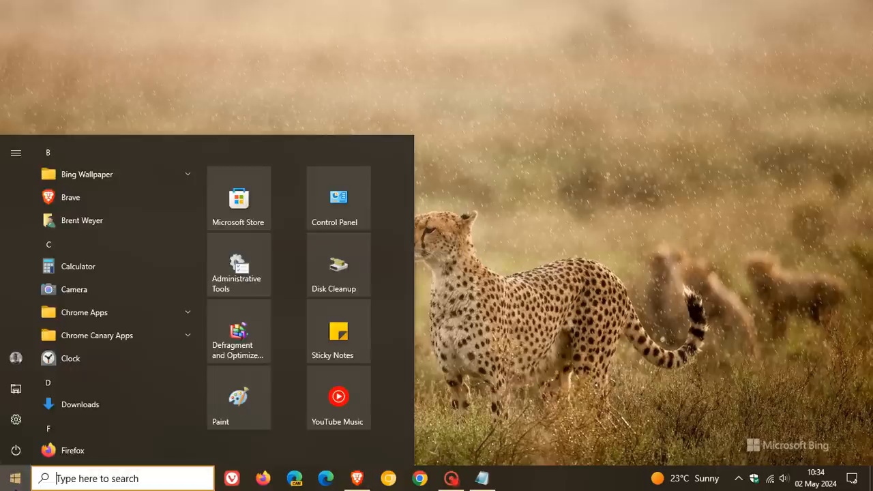
click(15, 420)
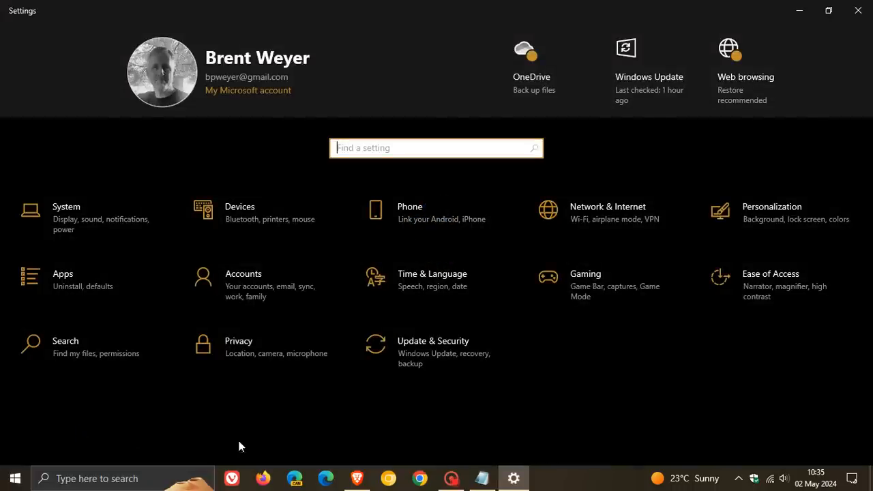
mouse_move(439, 365)
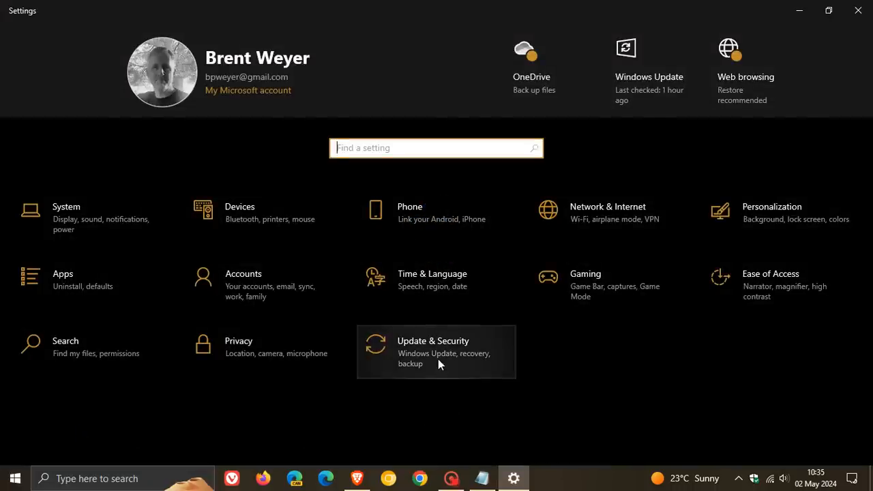
click(433, 352)
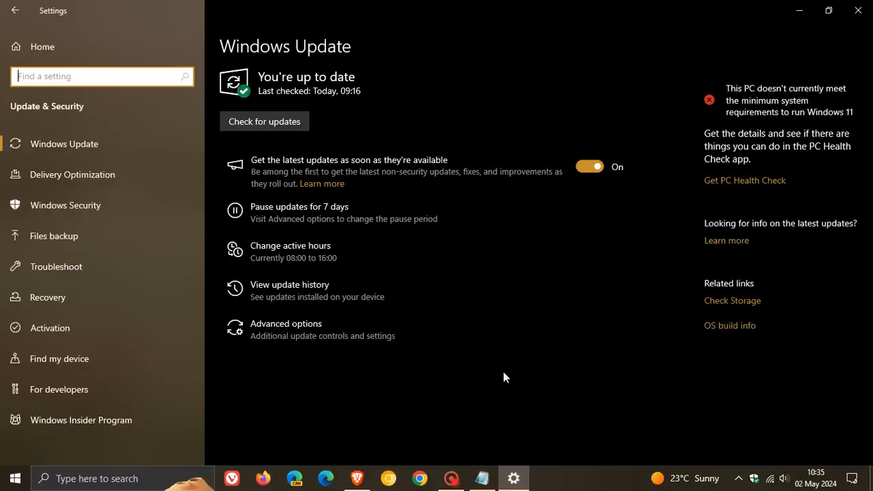
mouse_move(360, 298)
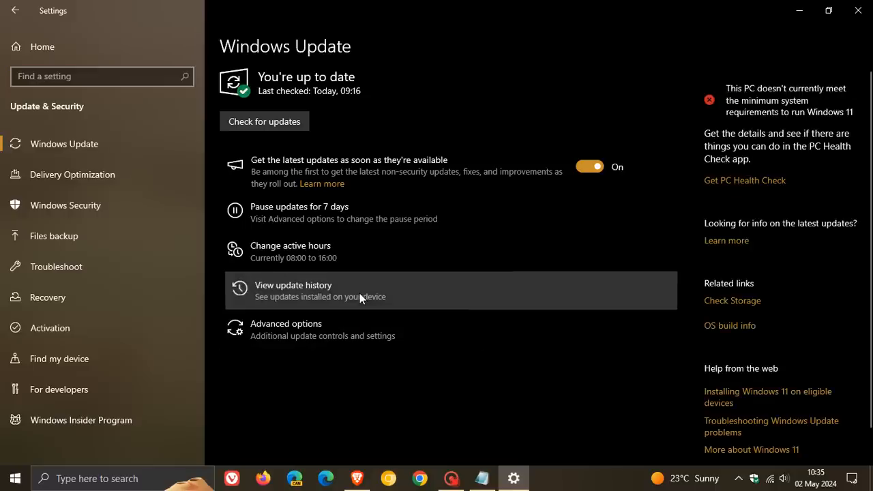
mouse_move(640, 311)
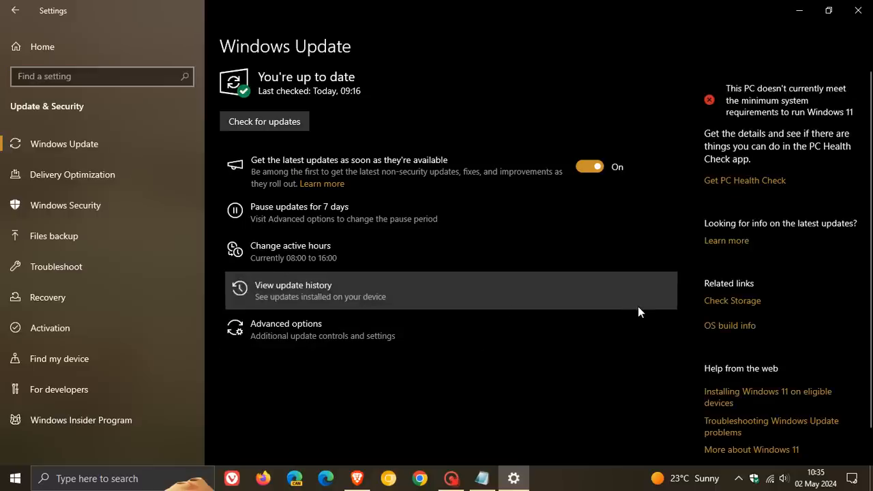
- Open View update history and scroll down toward the KB5034441 entry
click(293, 290)
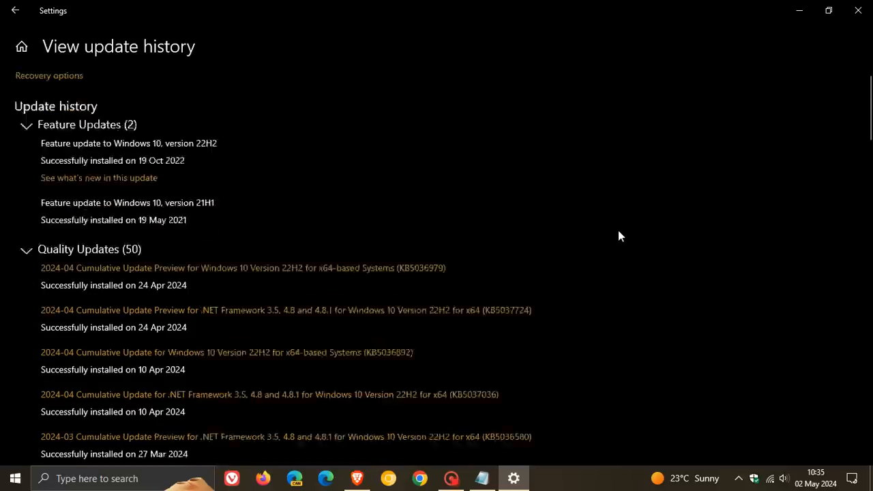
scroll(down, 3)
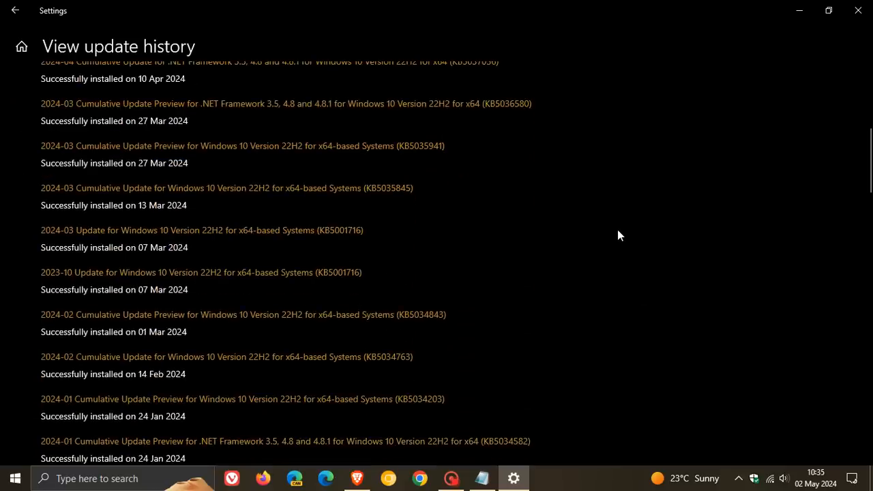
scroll(down, 3)
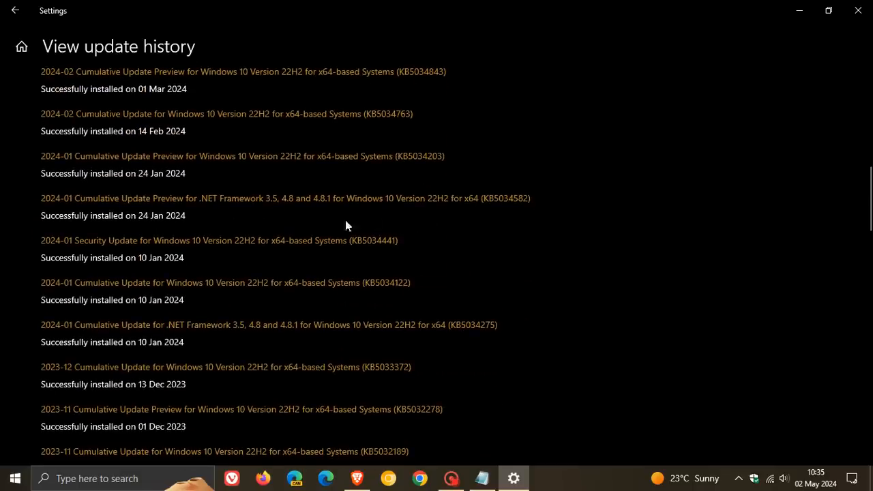
mouse_move(390, 261)
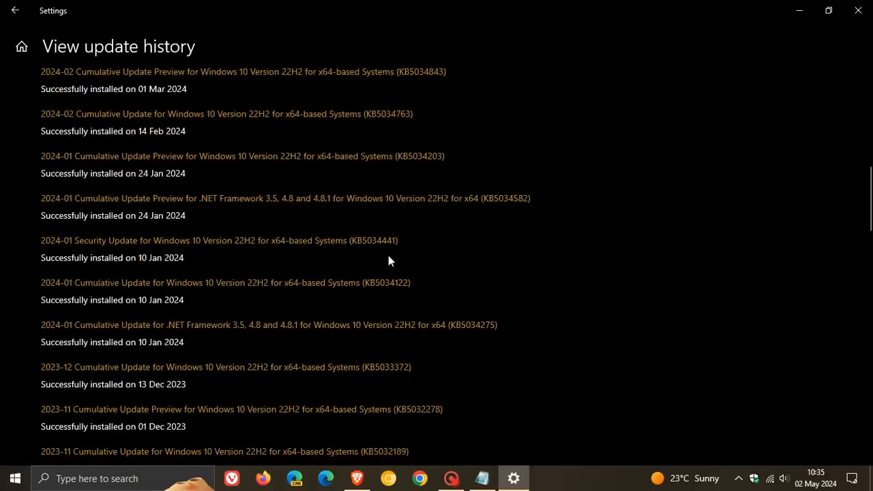
mouse_move(551, 275)
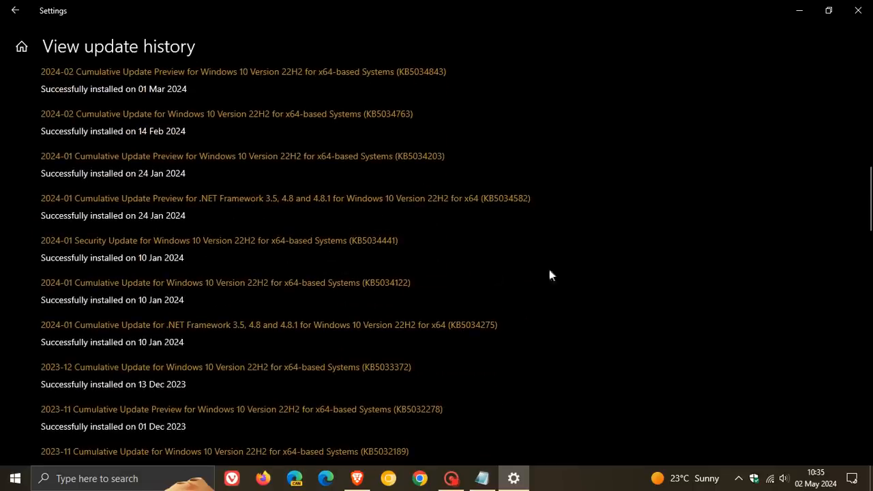
mouse_move(575, 276)
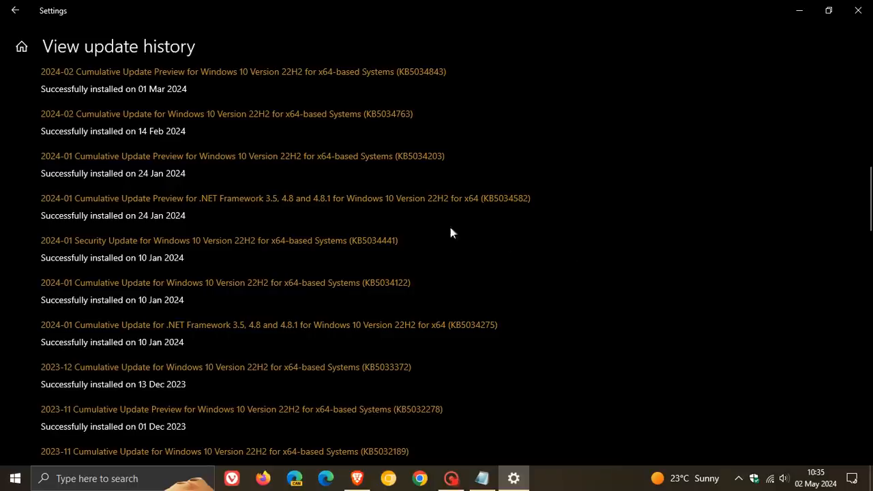
mouse_move(455, 249)
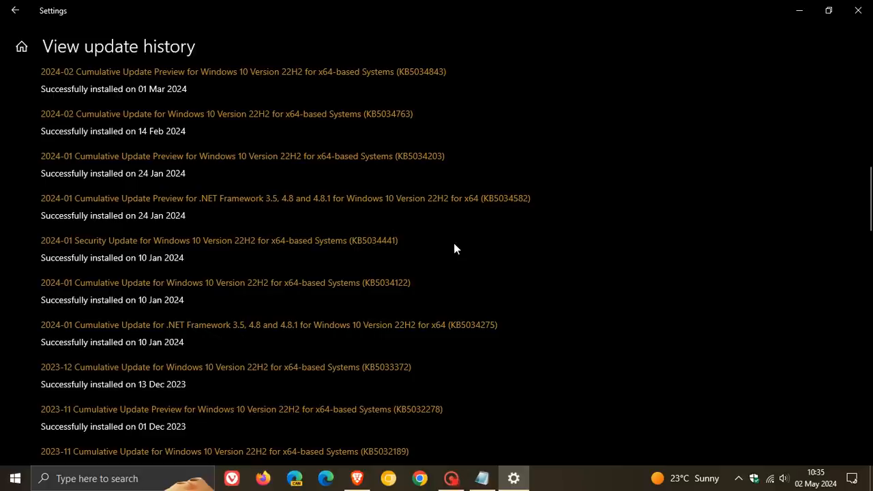
mouse_move(434, 237)
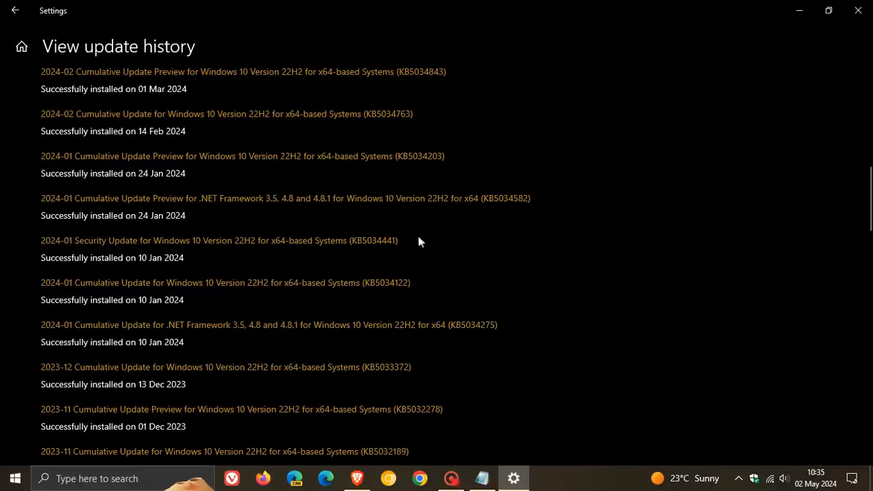
mouse_move(446, 252)
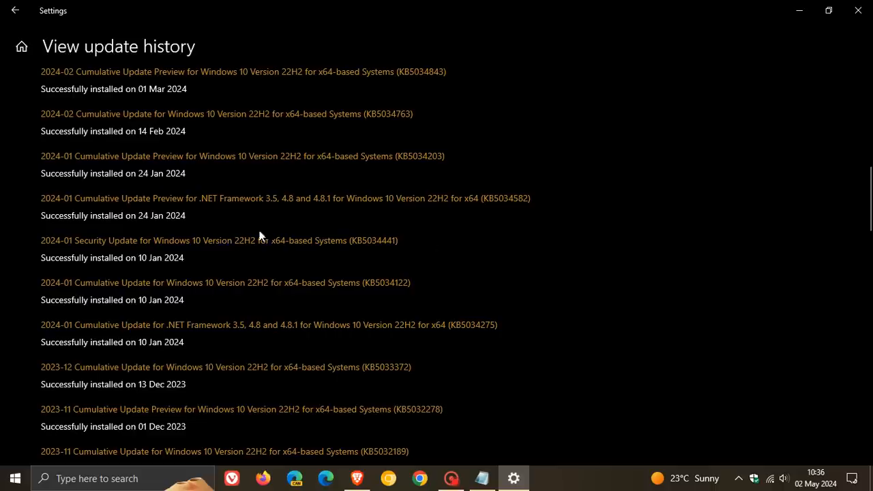
mouse_move(368, 257)
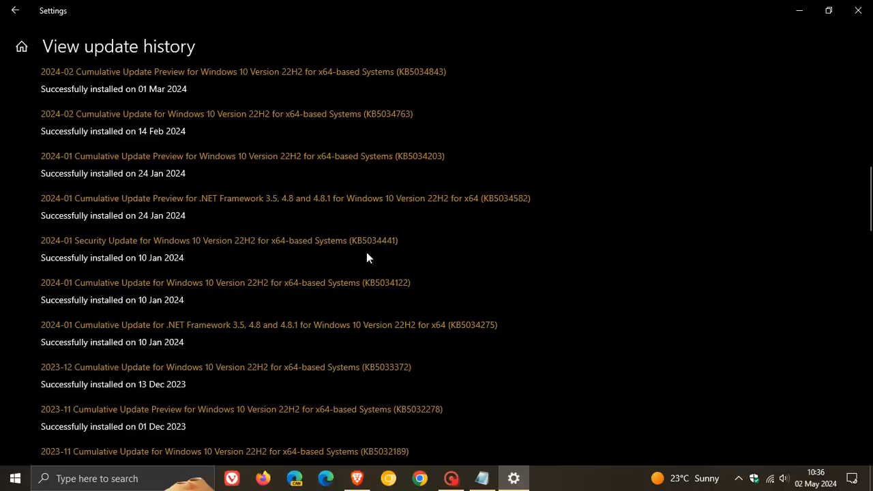
mouse_move(410, 254)
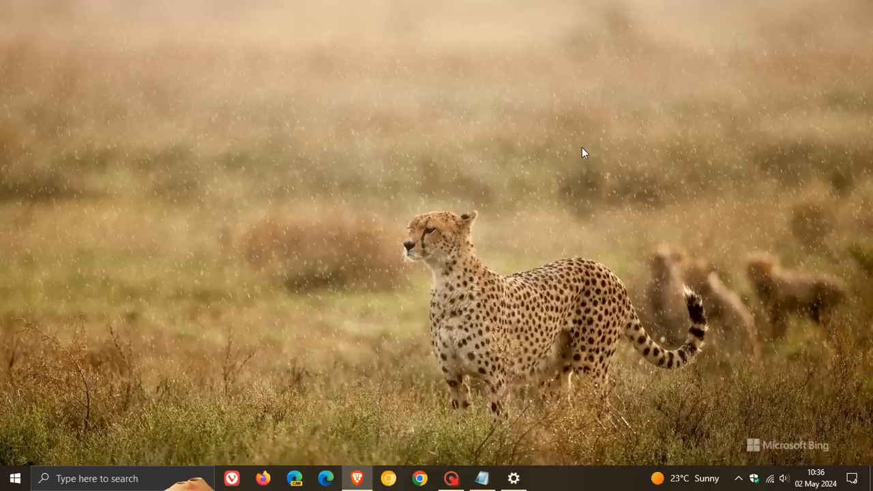
mouse_move(131, 450)
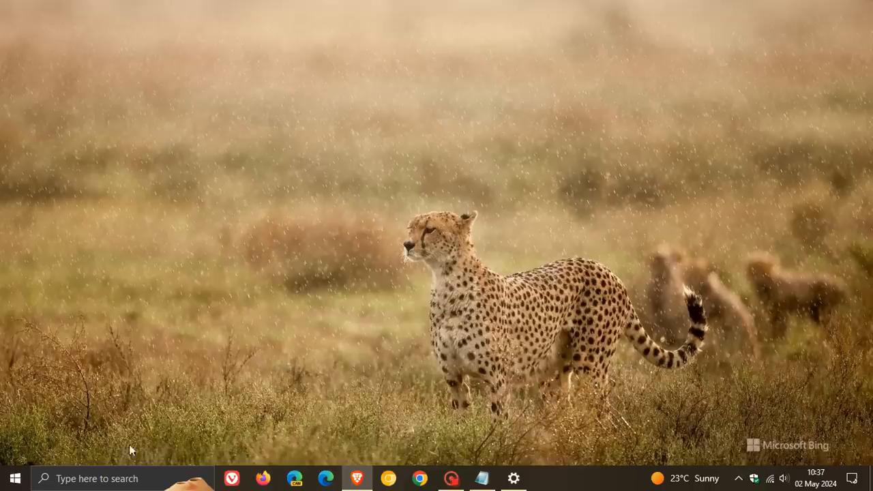
- Search for 'cm' and run Command Prompt as administrator
click(109, 479)
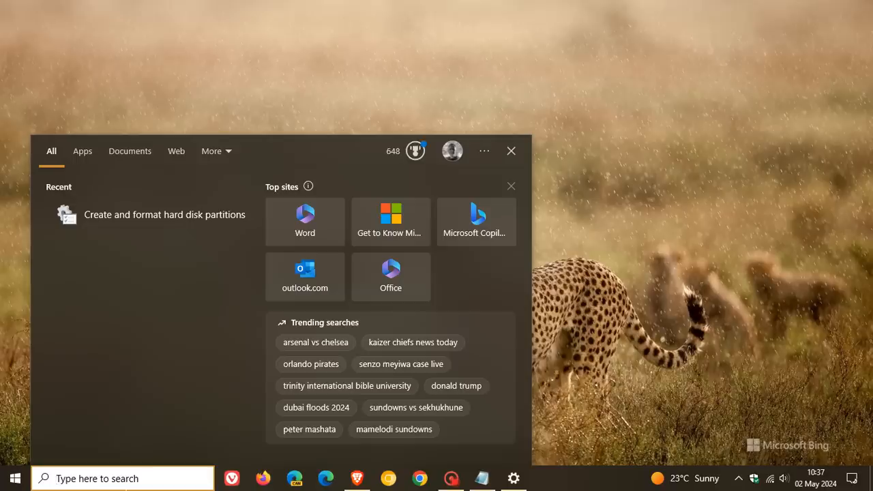
text(cmd)
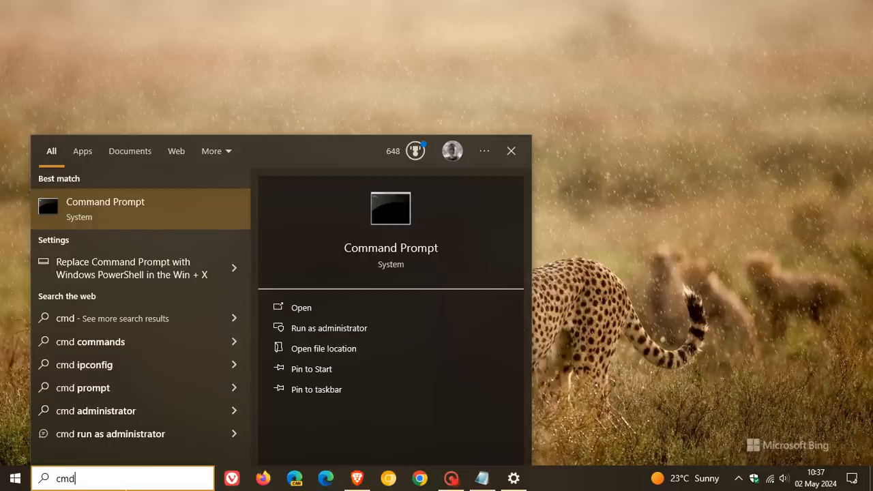
right_click(105, 208)
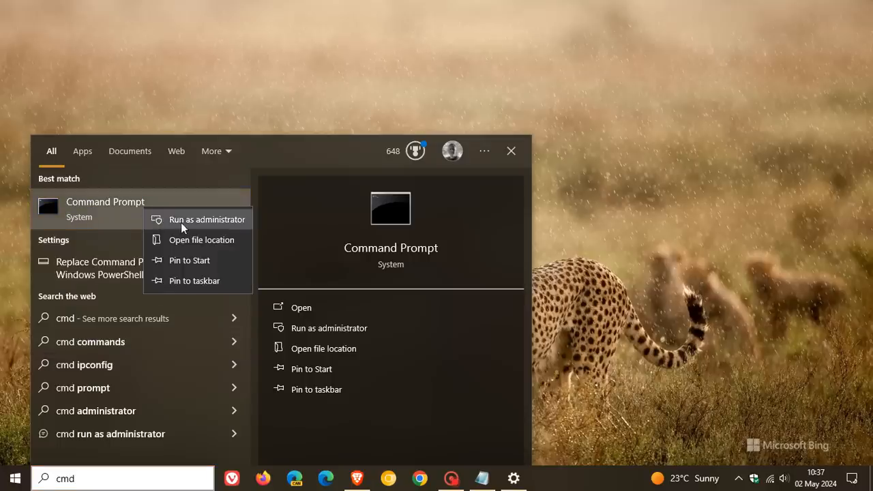
click(207, 219)
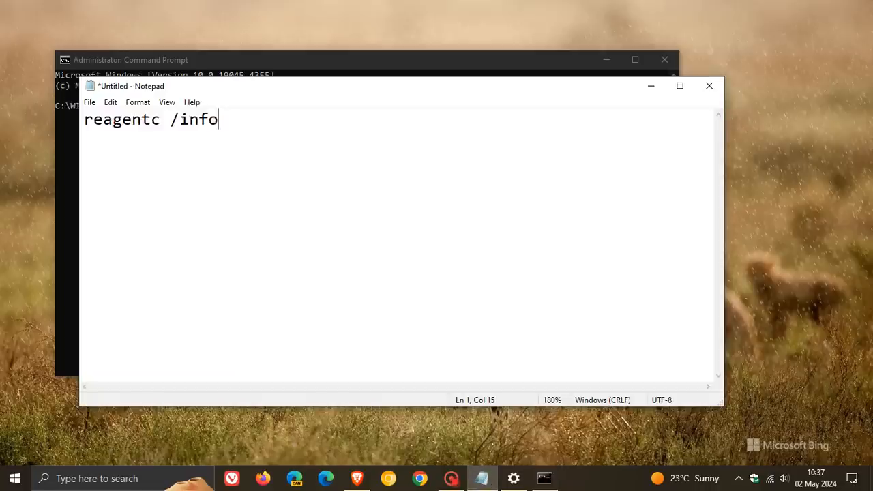
- Copy the command from Notepad and run 'reagentc /info', then restore the update history window
drag(218, 120, 85, 119)
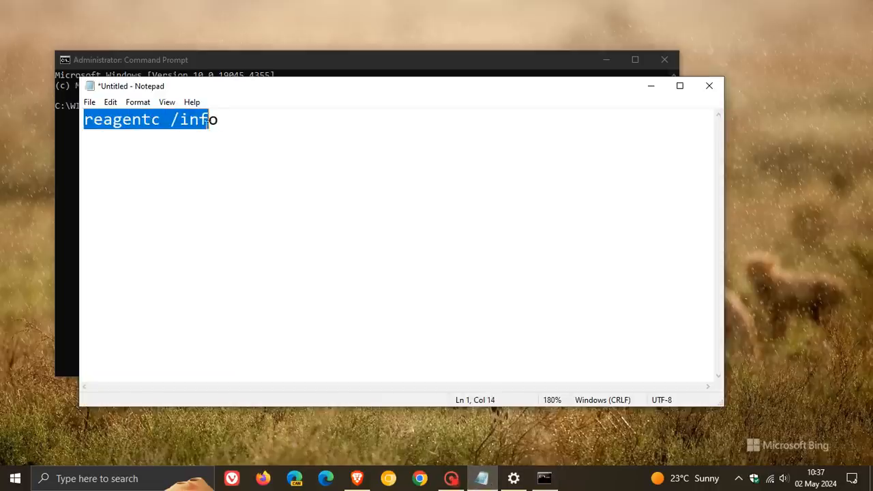
right_click(170, 120)
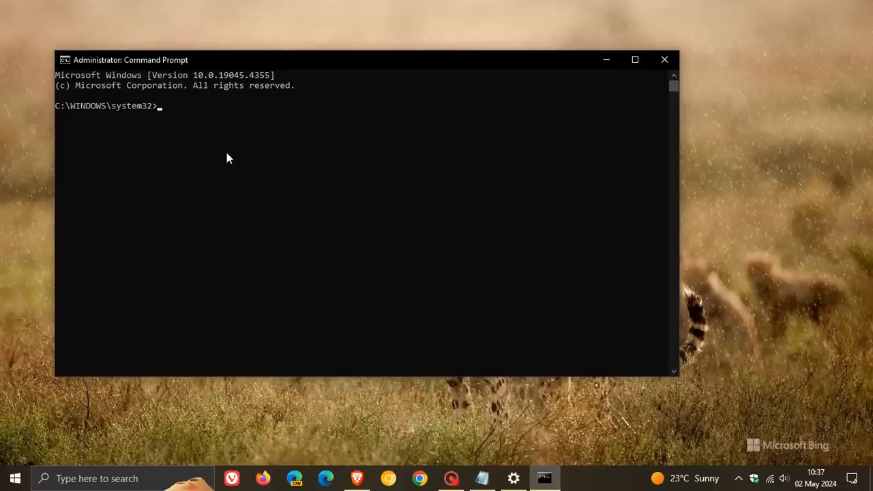
text(reagentc /info)
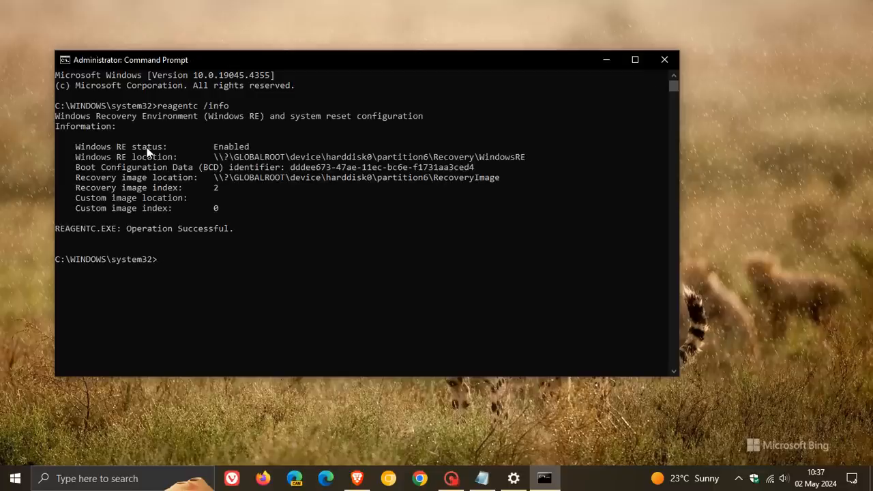
mouse_move(137, 147)
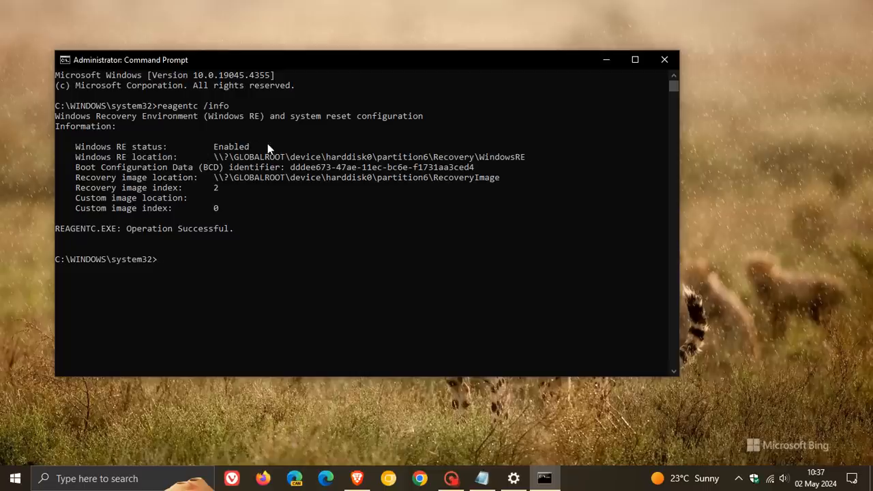
mouse_move(262, 147)
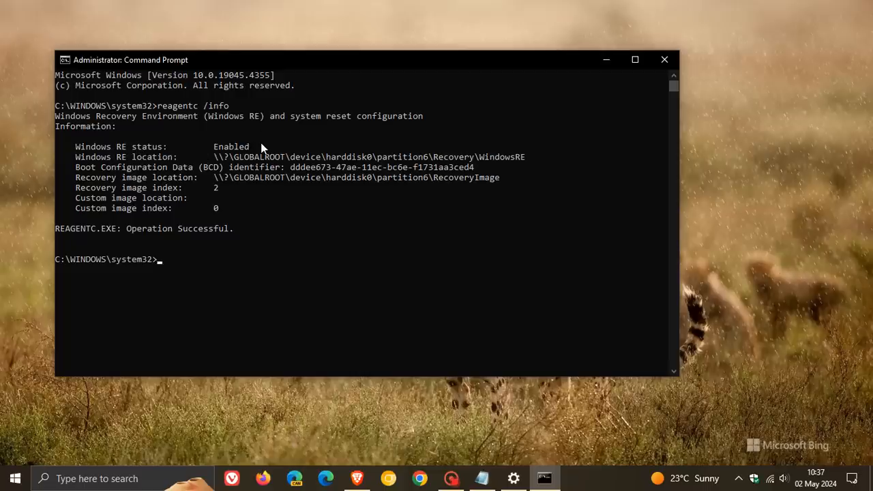
mouse_move(305, 134)
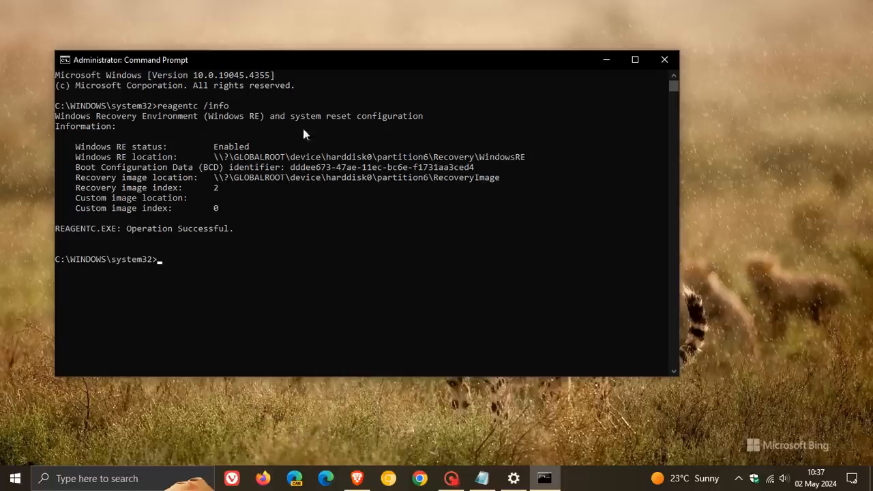
mouse_move(284, 145)
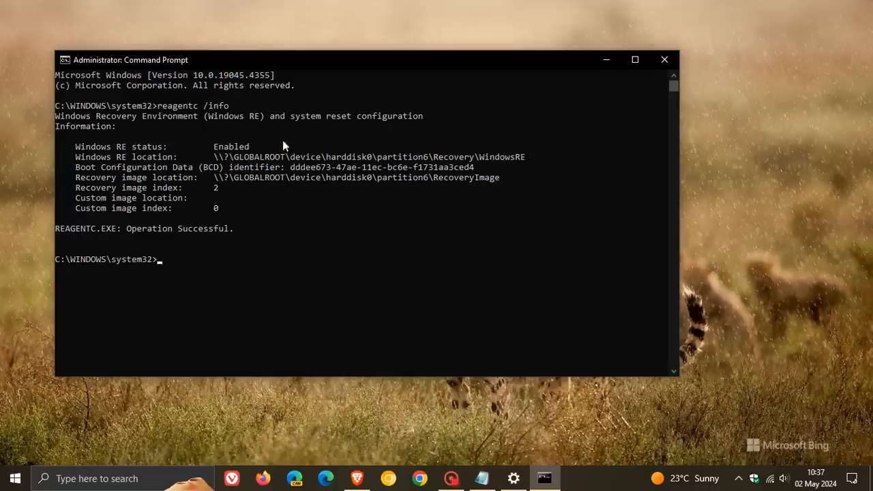
mouse_move(600, 103)
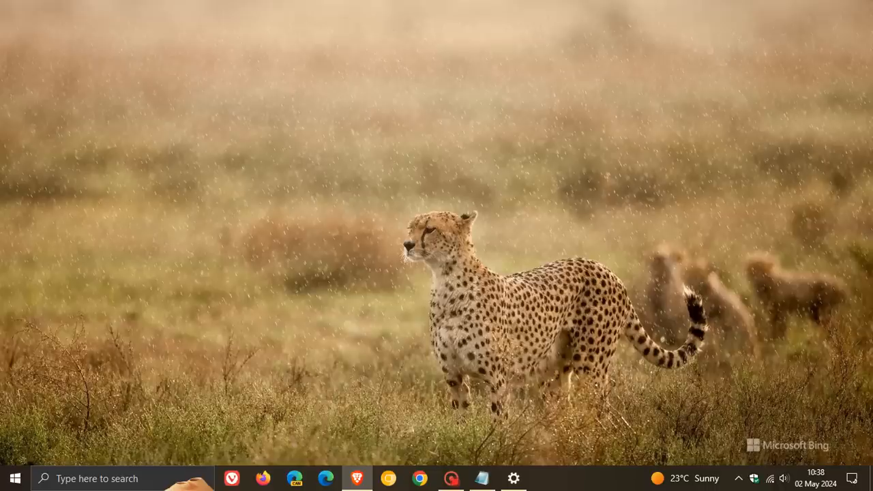
click(513, 478)
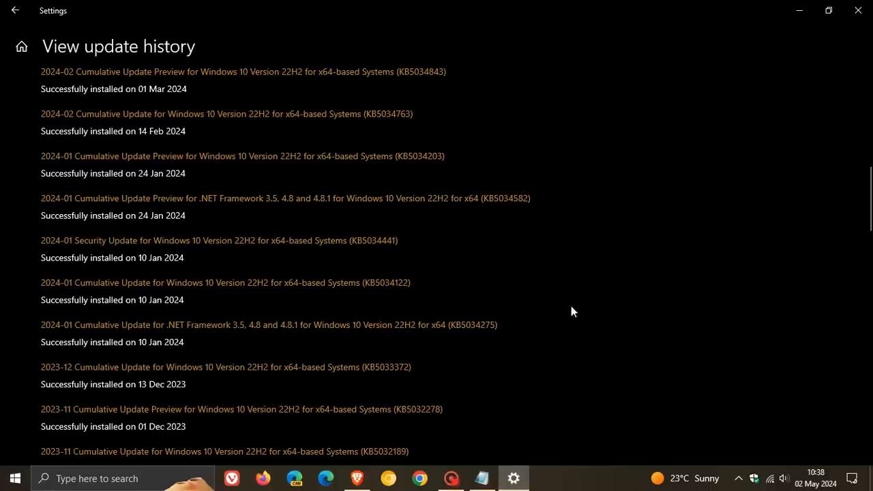
mouse_move(431, 240)
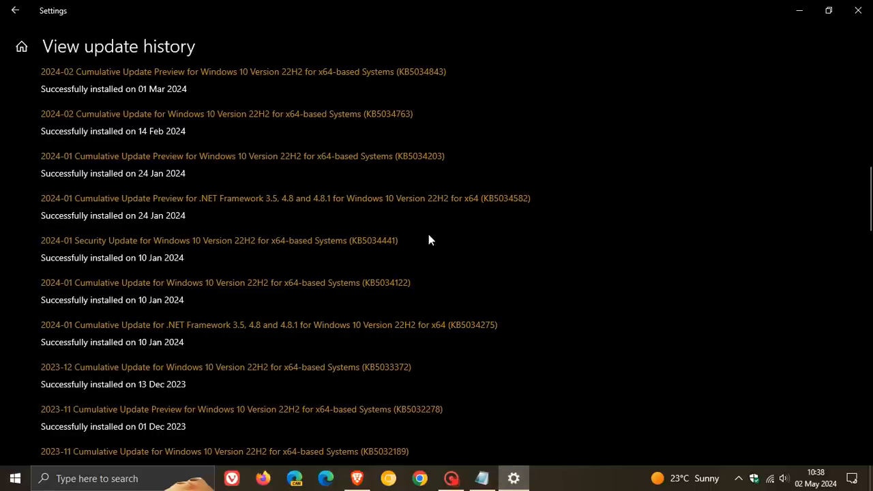
mouse_move(449, 251)
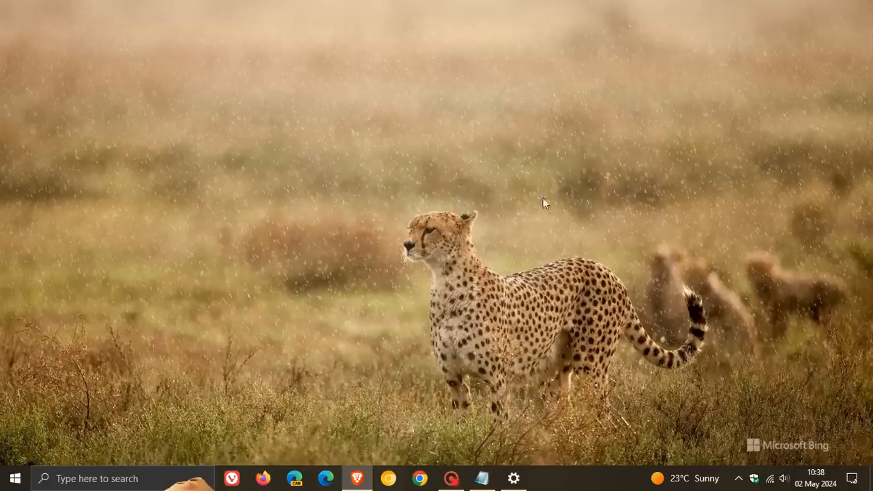
mouse_move(537, 195)
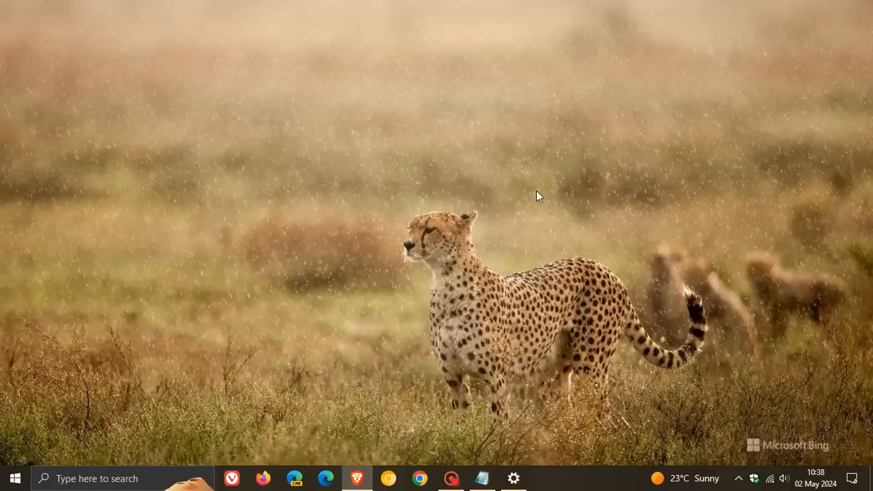
click(123, 478)
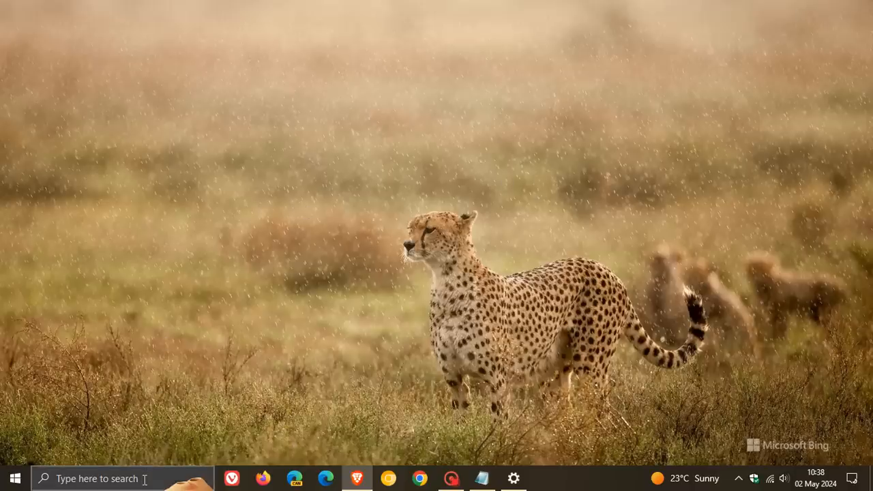
- Launch 'Create and format hard disk partitions' from the recent search results
click(109, 479)
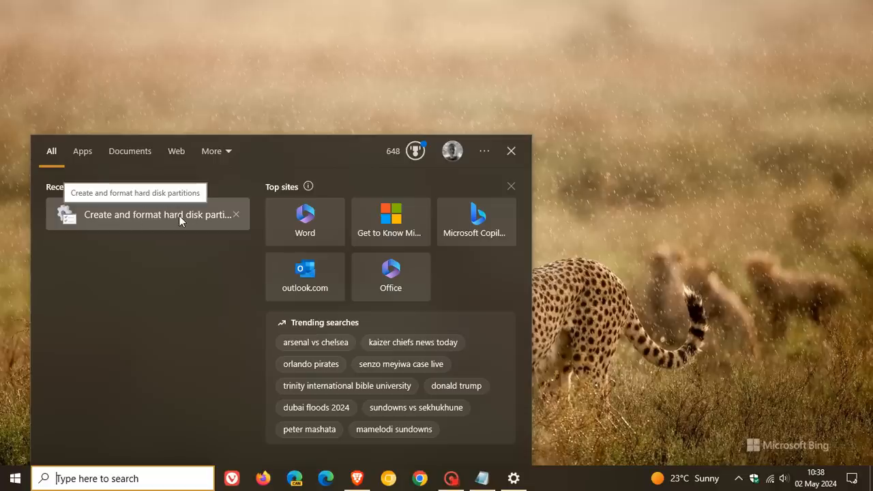
click(157, 214)
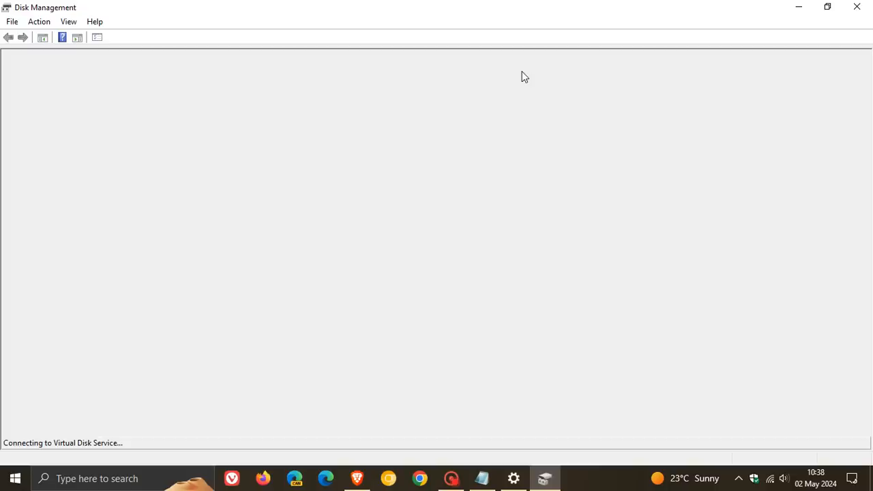
mouse_move(541, 241)
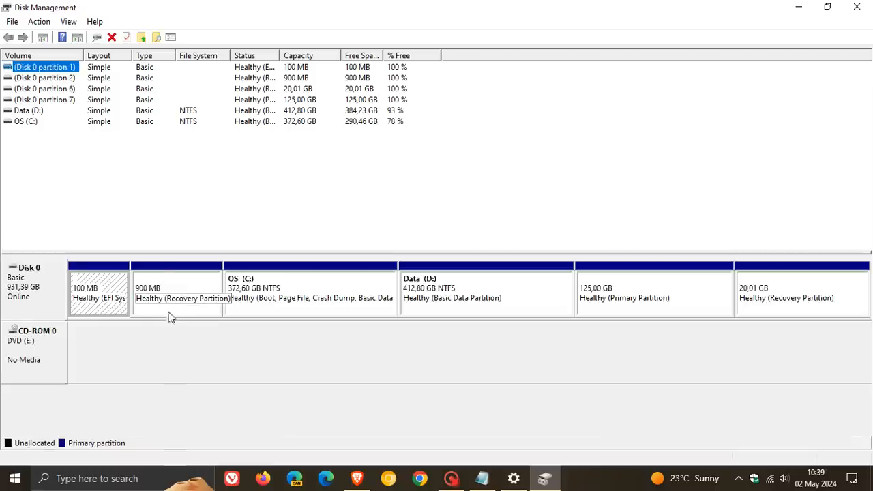
mouse_move(183, 292)
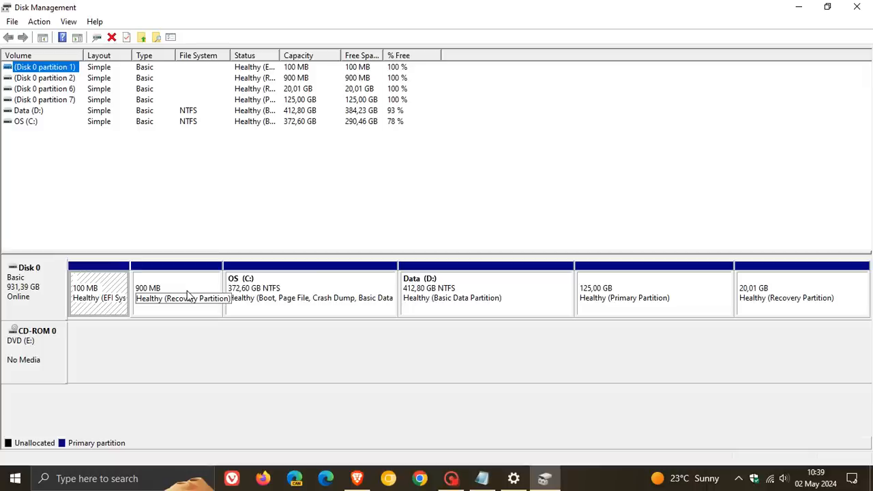
mouse_move(763, 313)
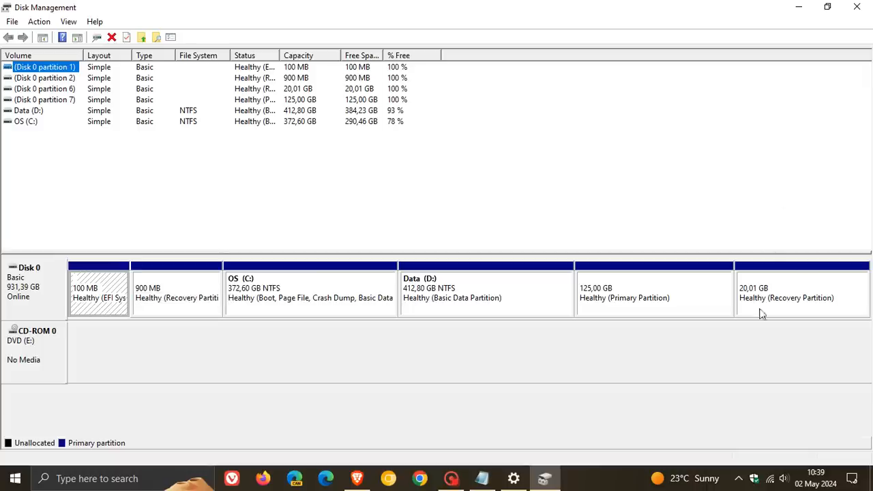
mouse_move(412, 412)
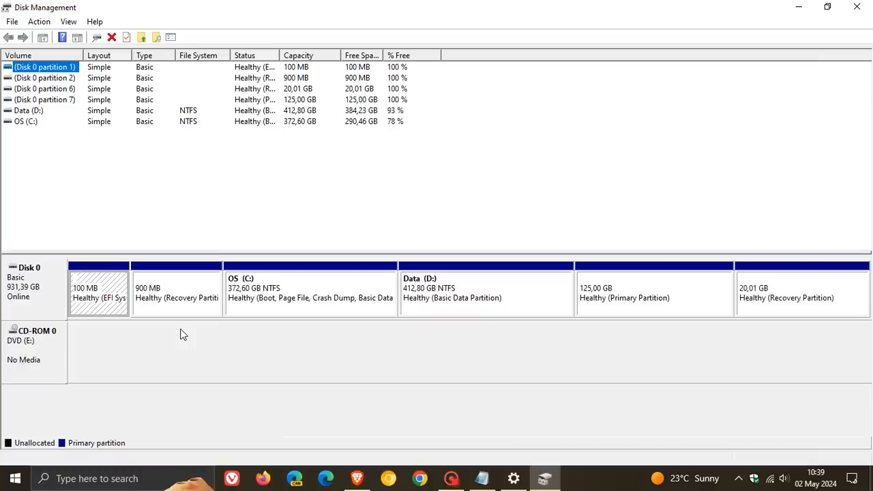
mouse_move(267, 350)
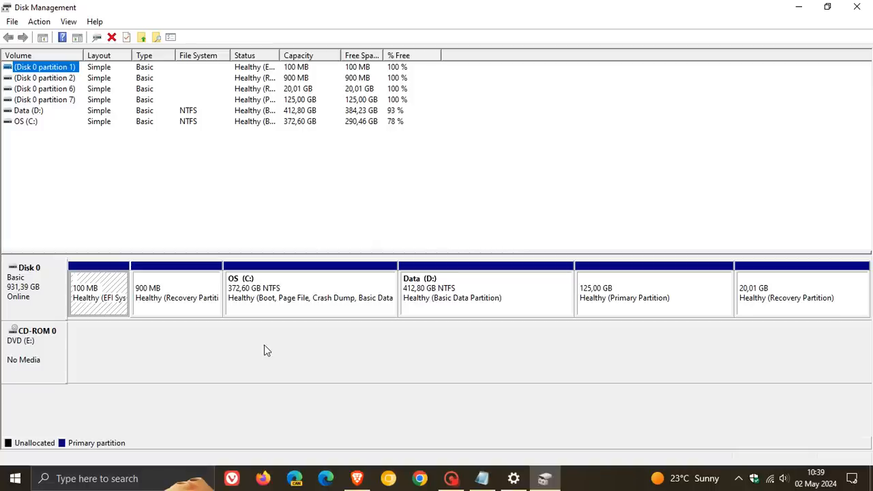
mouse_move(708, 59)
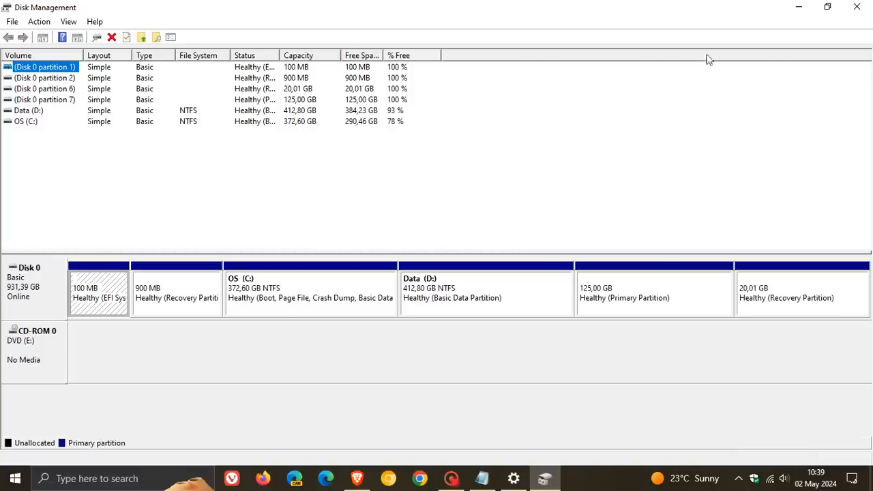
- Close the Disk Management window
click(856, 6)
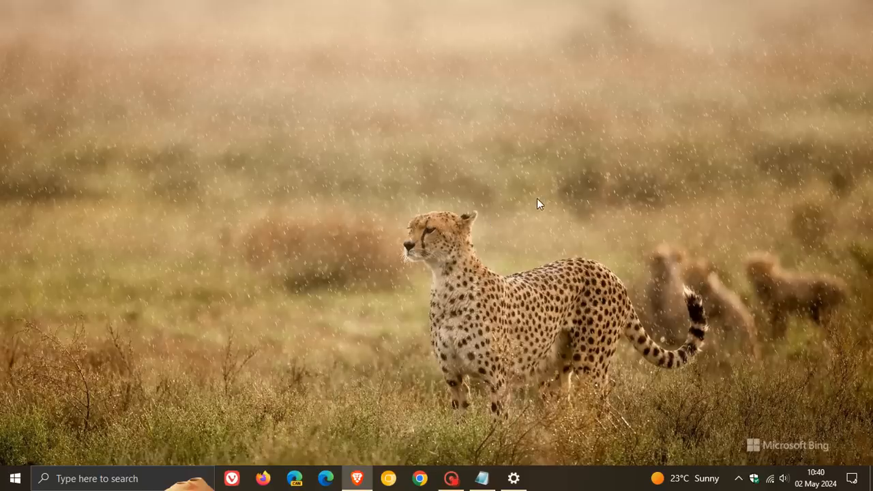
mouse_move(540, 200)
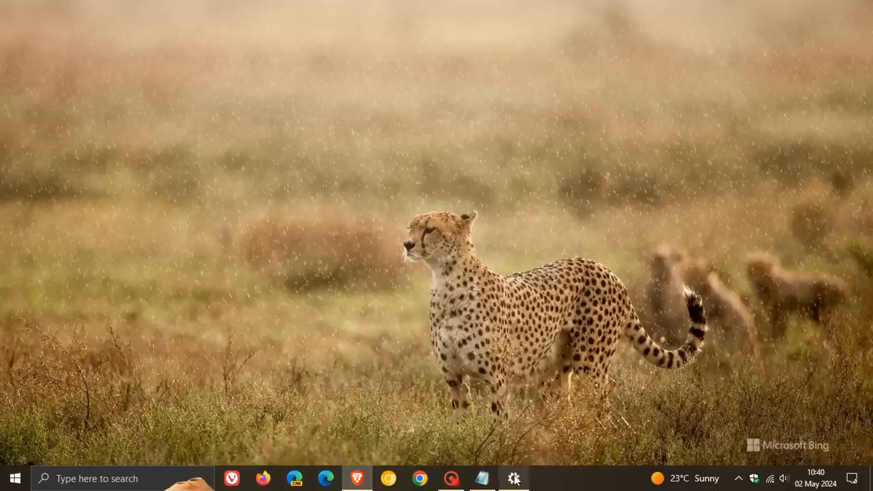
- Restore the Settings update history window from the taskbar
click(515, 479)
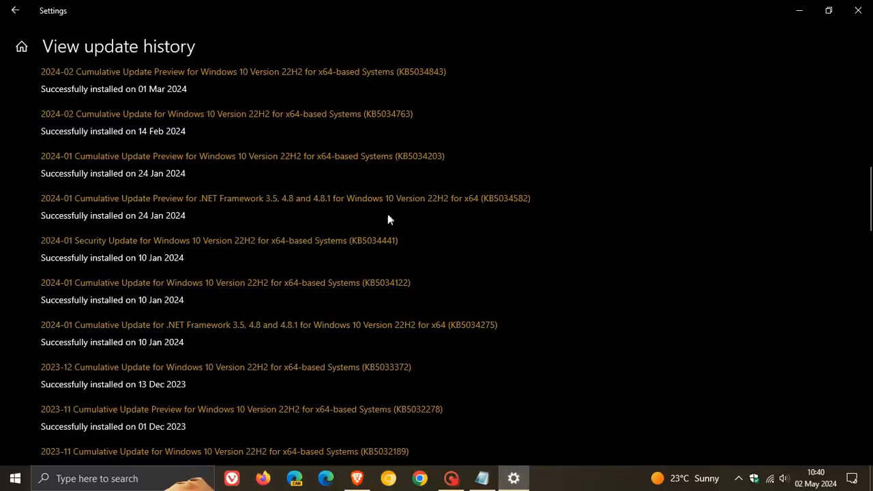
mouse_move(352, 253)
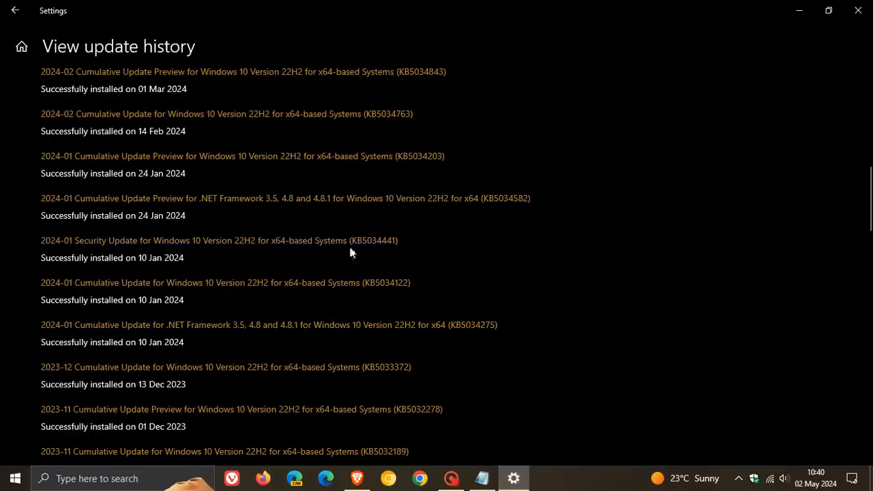
mouse_move(741, 219)
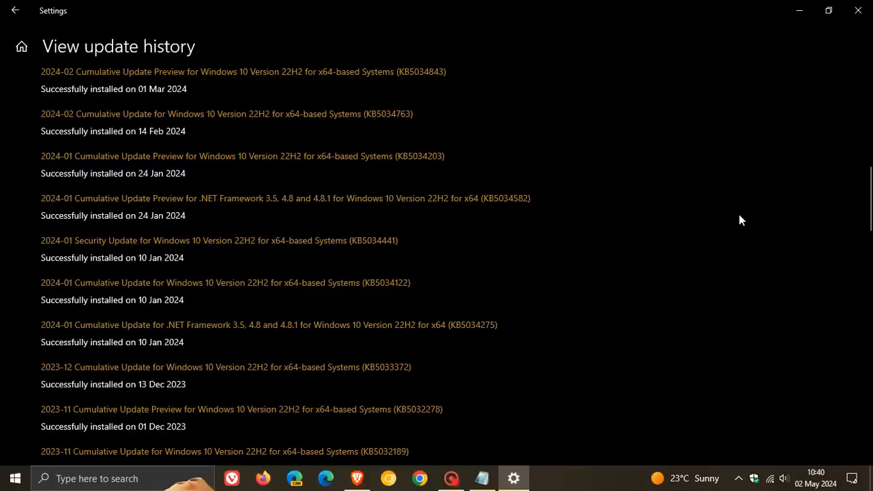
mouse_move(801, 30)
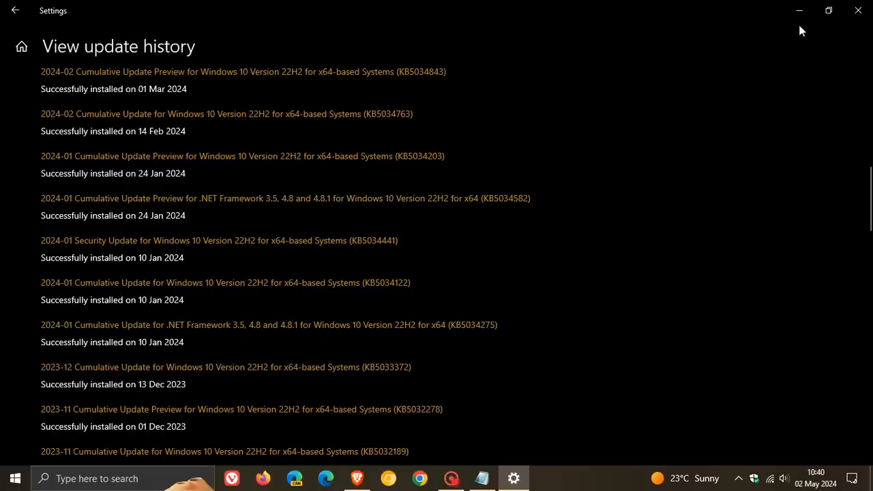
- Minimize the Settings update history window
click(857, 10)
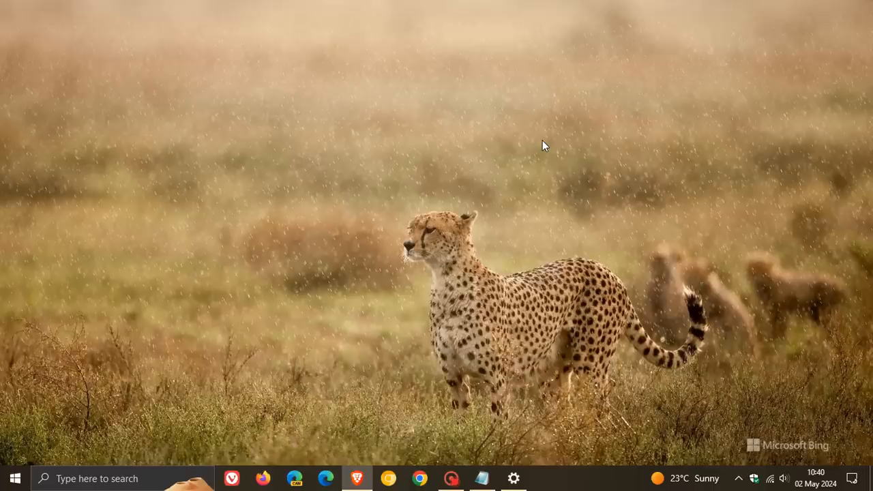
mouse_move(399, 101)
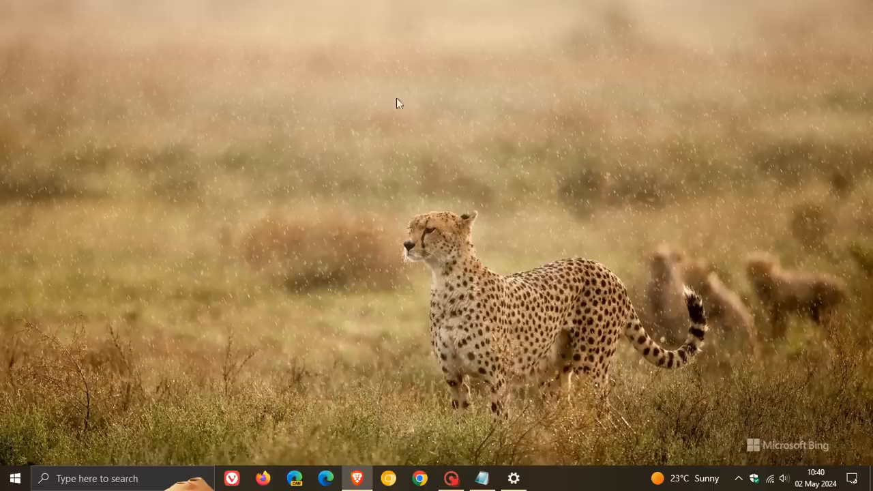
mouse_move(646, 191)
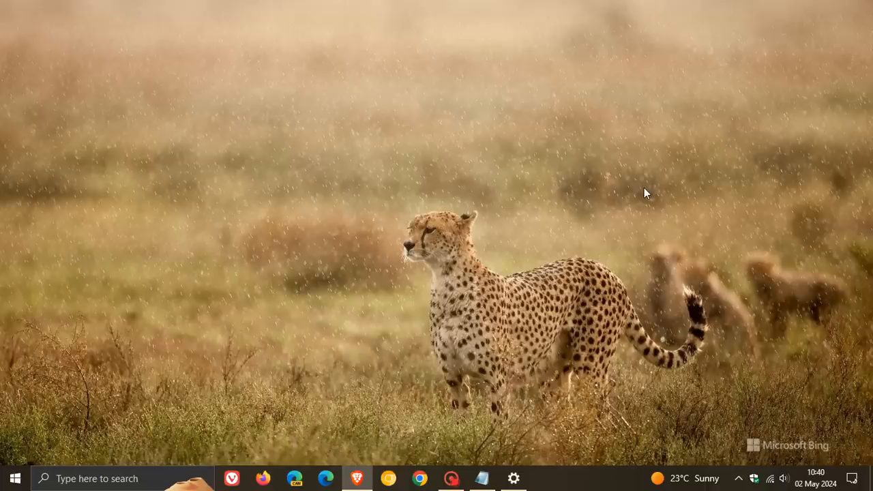